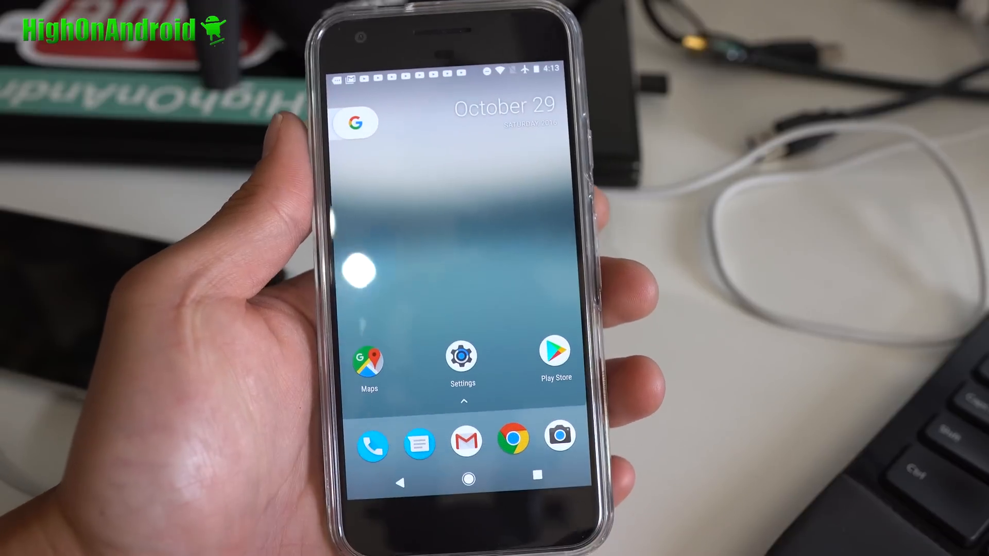
# Open Settings and the About phone page showing Android 7.1 and build NDE63L.
pyautogui.click(462, 357)
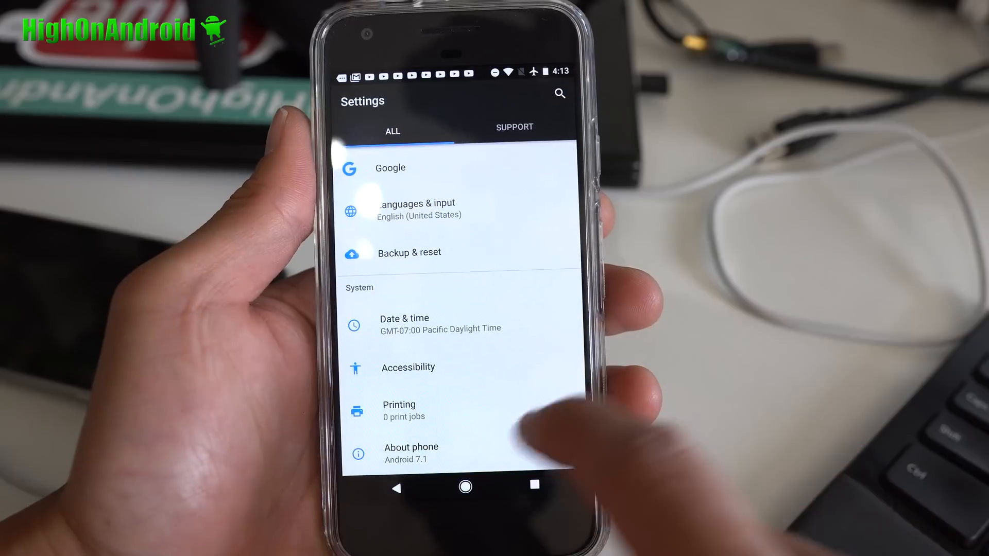
pyautogui.click(411, 452)
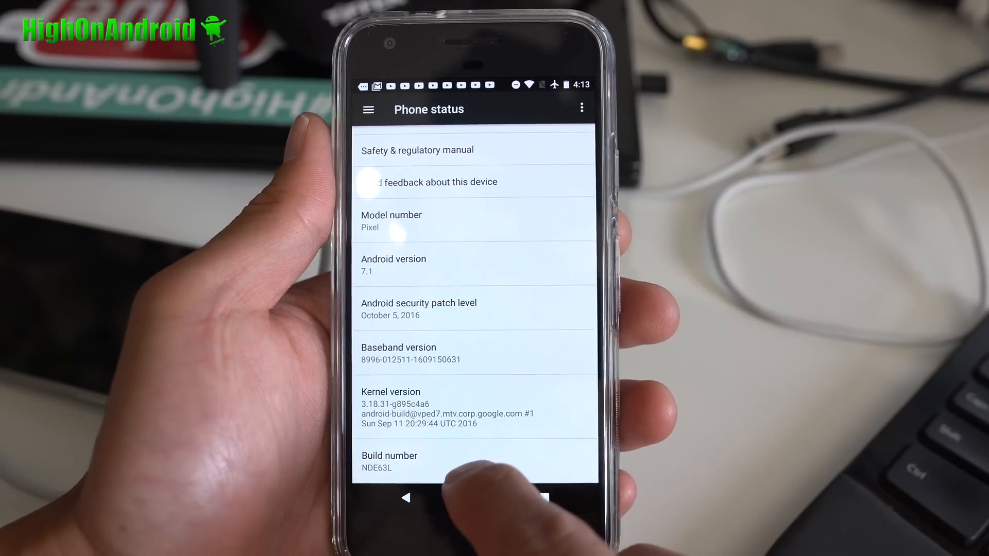
# Tap Build number repeatedly until 'You are now a developer!' appears.
pyautogui.click(389, 461)
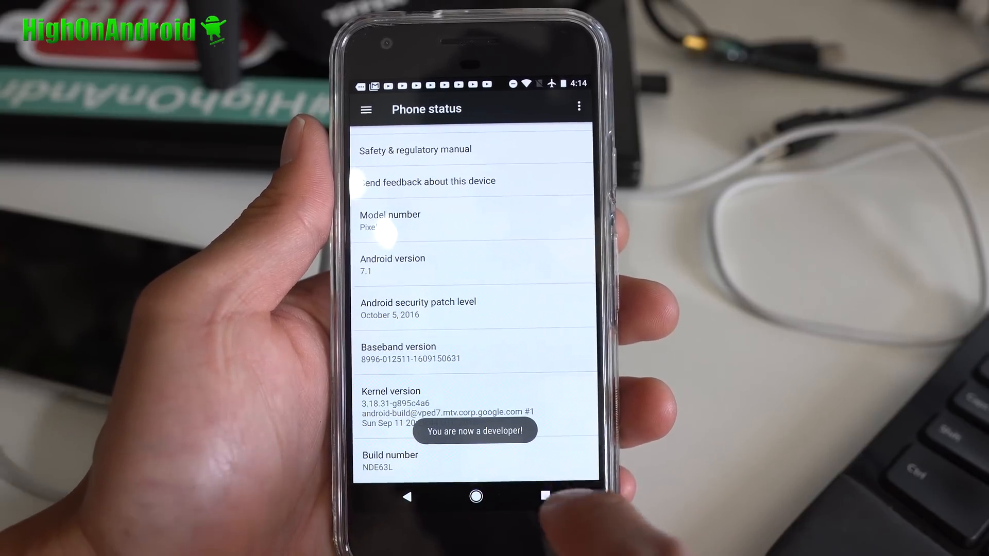
pyautogui.click(407, 497)
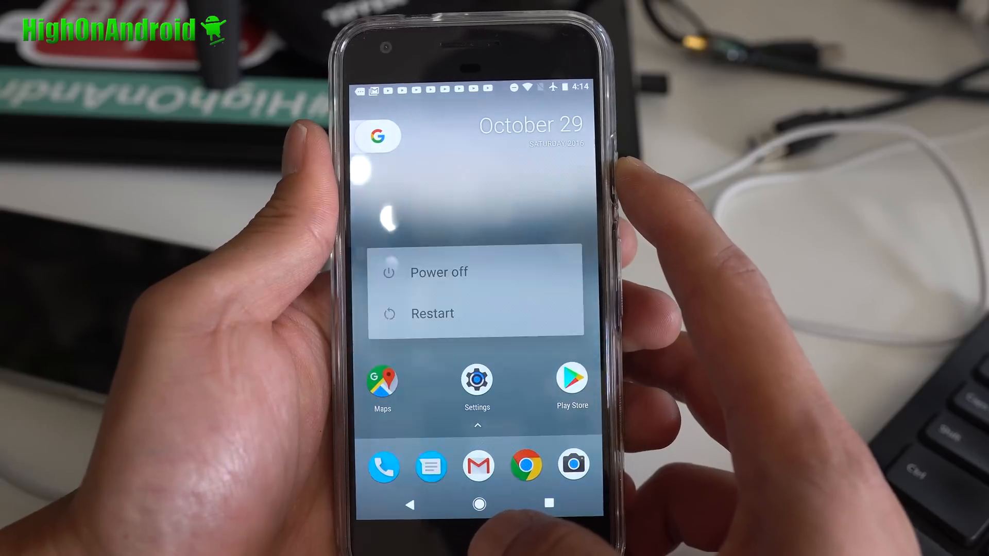
pyautogui.click(438, 272)
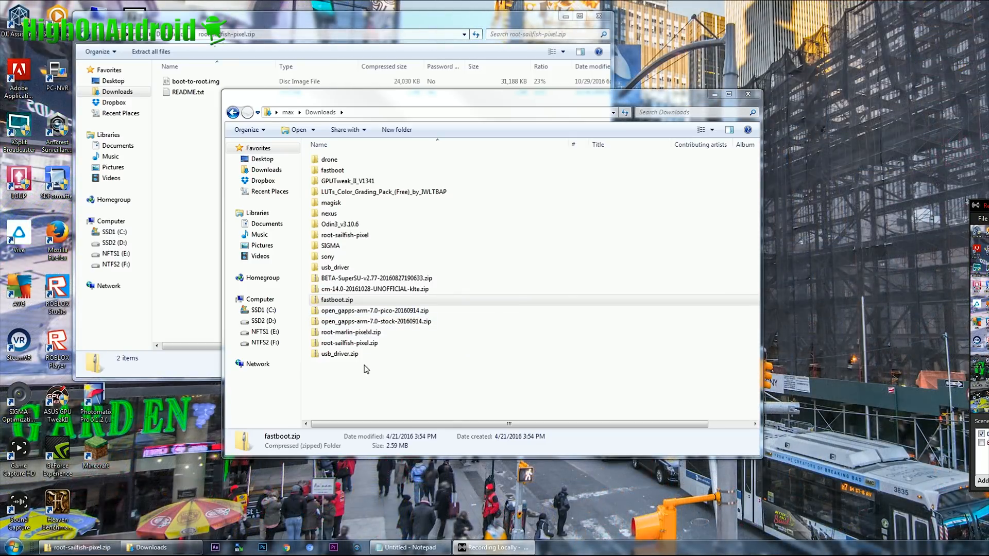
pyautogui.click(337, 300)
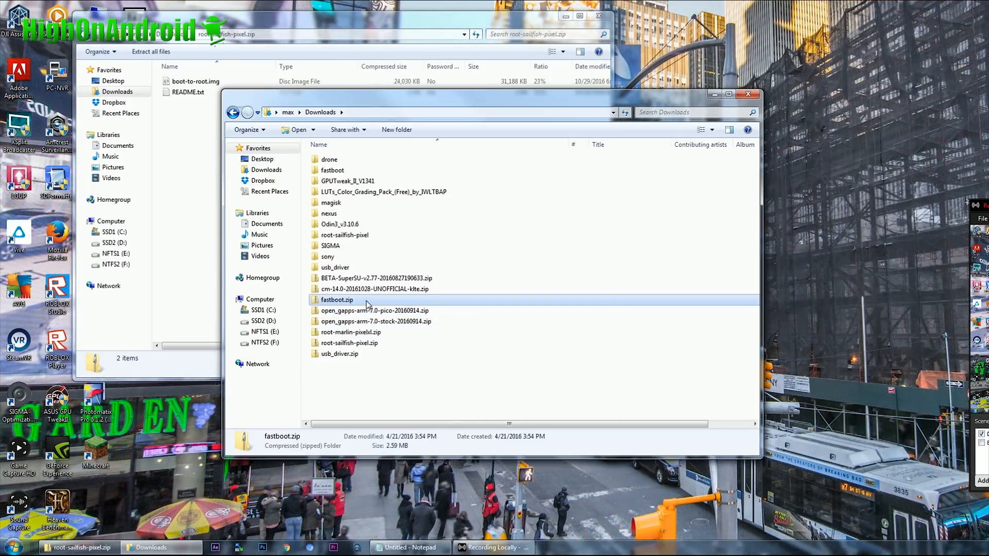
pyautogui.doubleClick(338, 300)
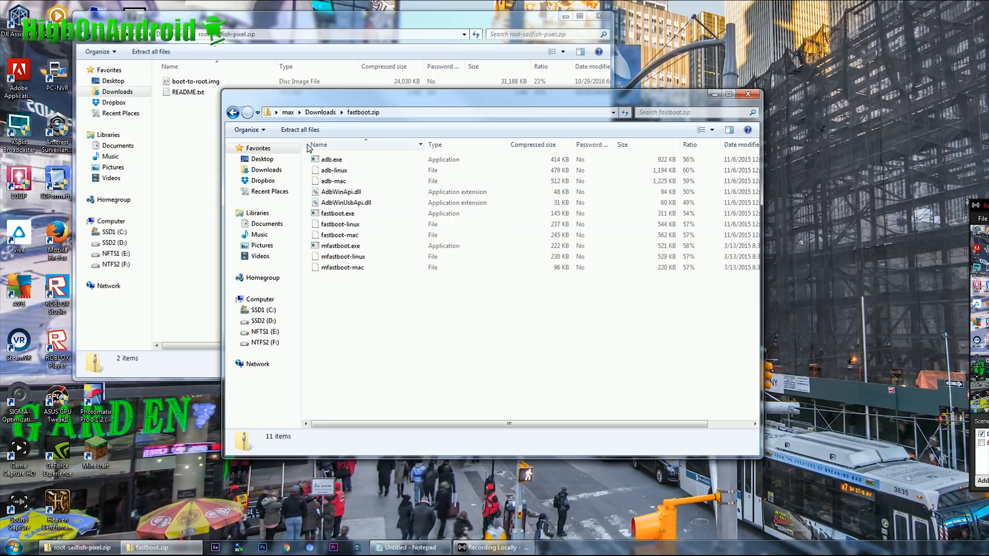
pyautogui.click(319, 111)
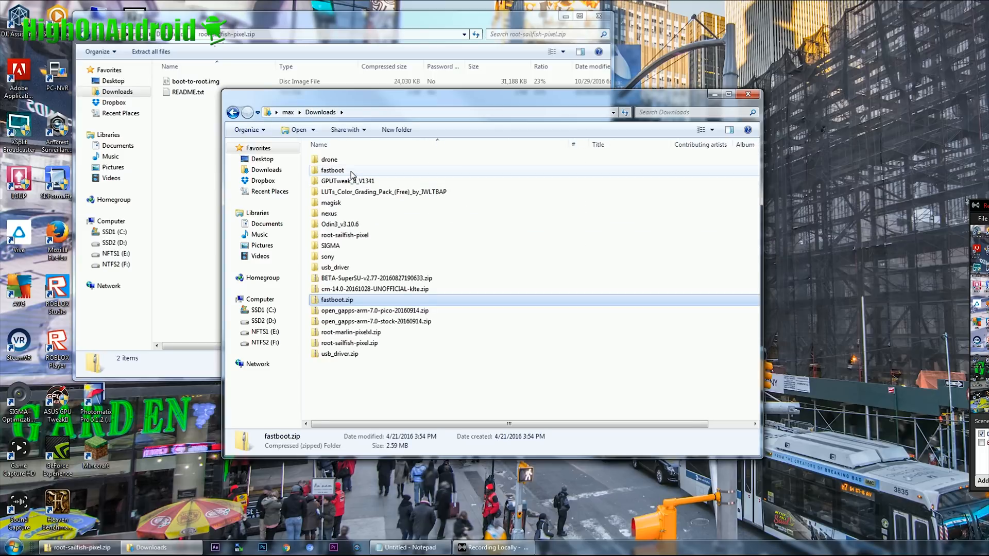
pyautogui.doubleClick(333, 170)
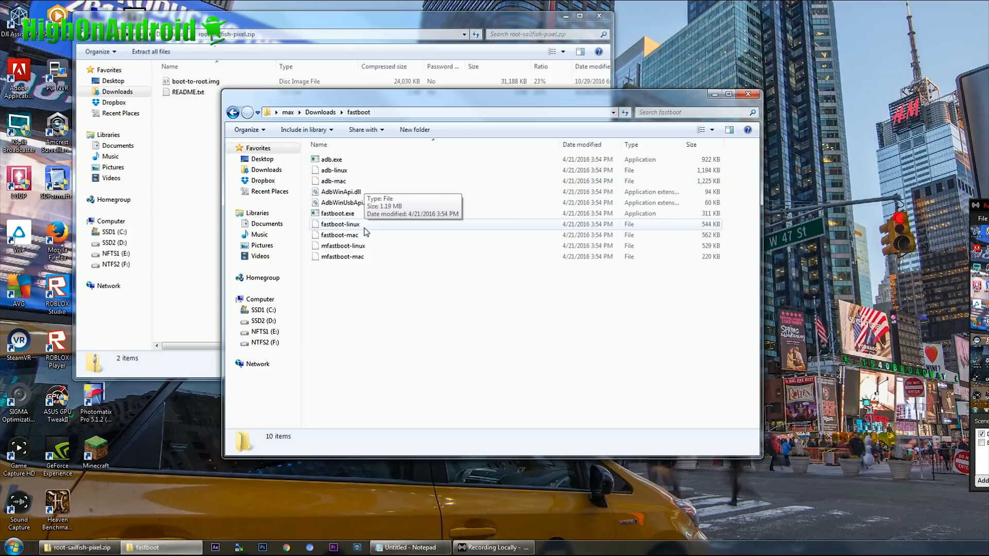
pyautogui.moveTo(389, 247)
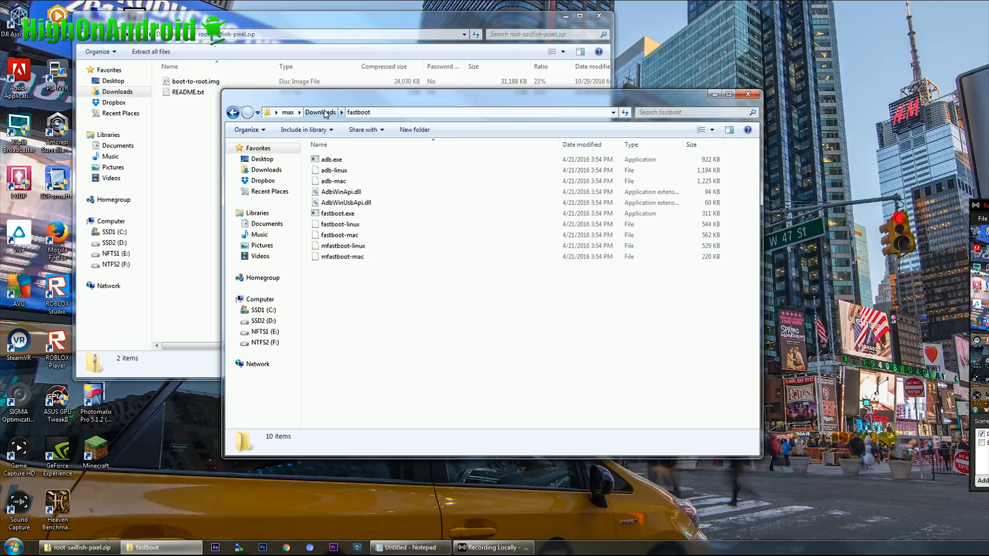
pyautogui.click(320, 112)
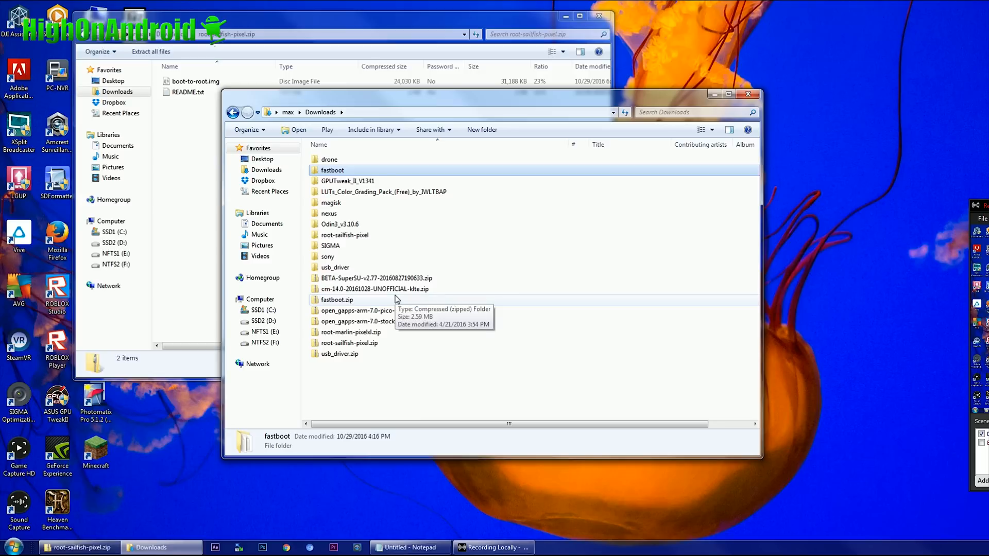
pyautogui.moveTo(365, 357)
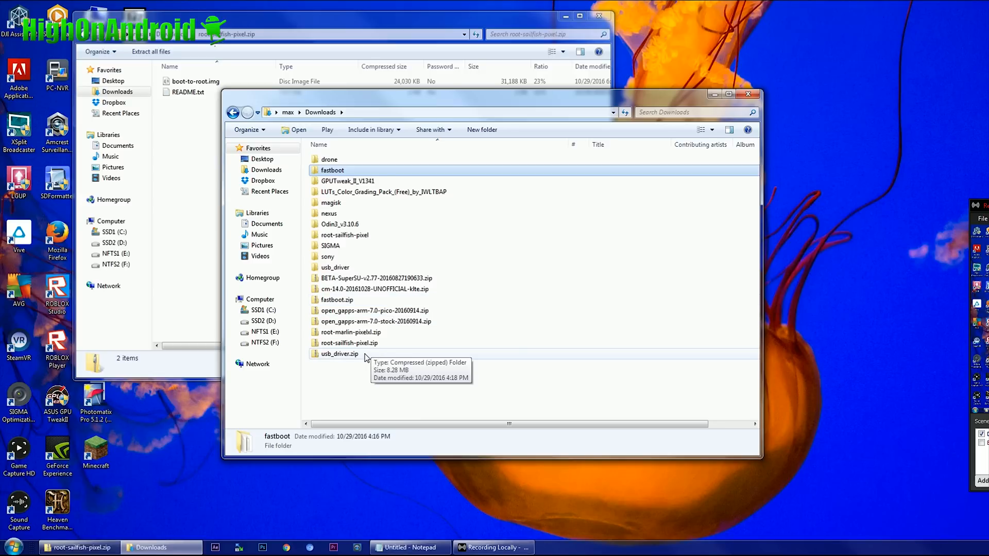
pyautogui.click(339, 353)
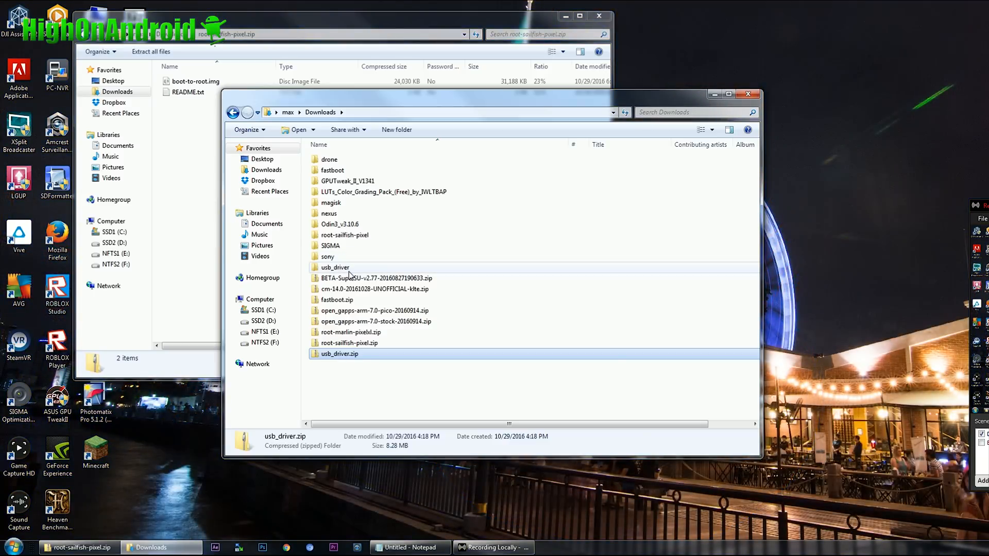
pyautogui.doubleClick(334, 268)
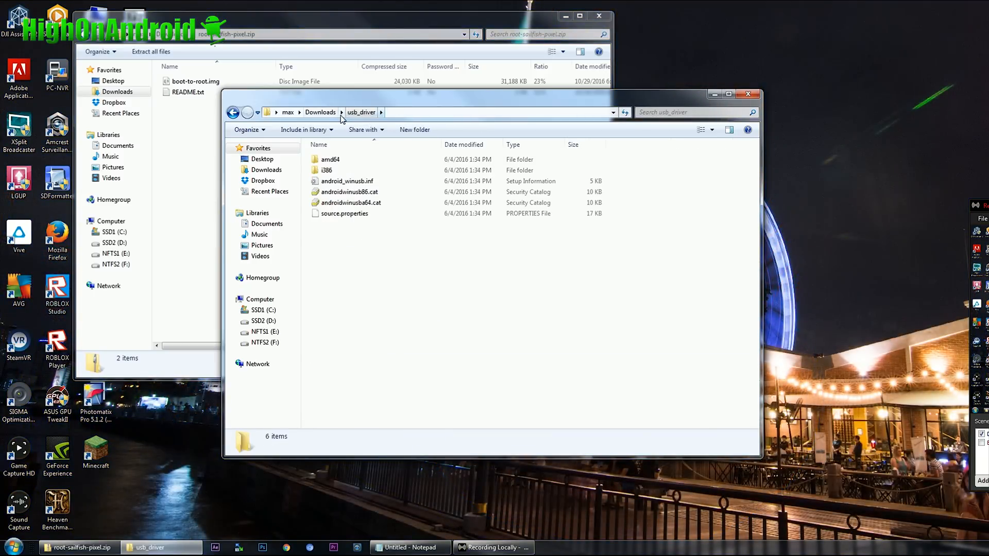
pyautogui.click(319, 111)
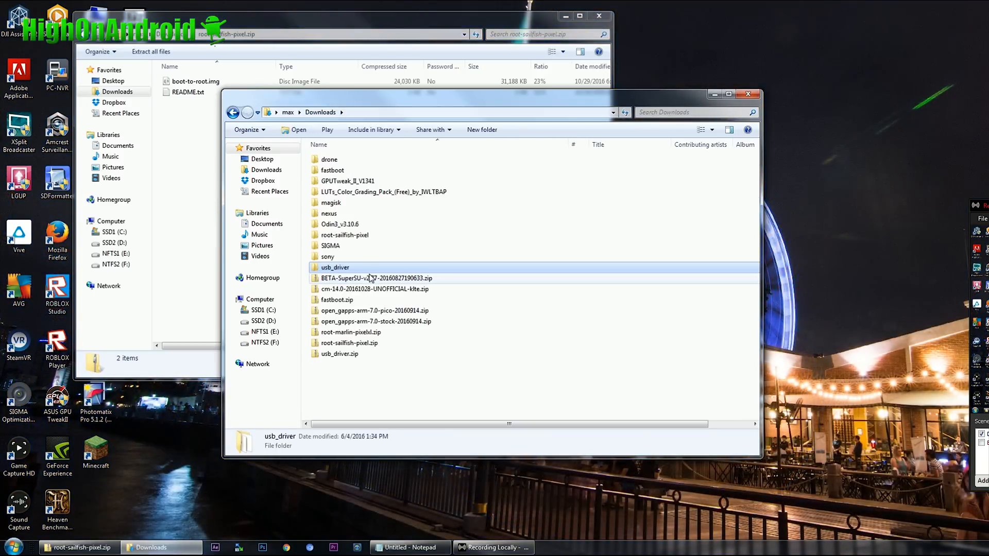
pyautogui.click(350, 342)
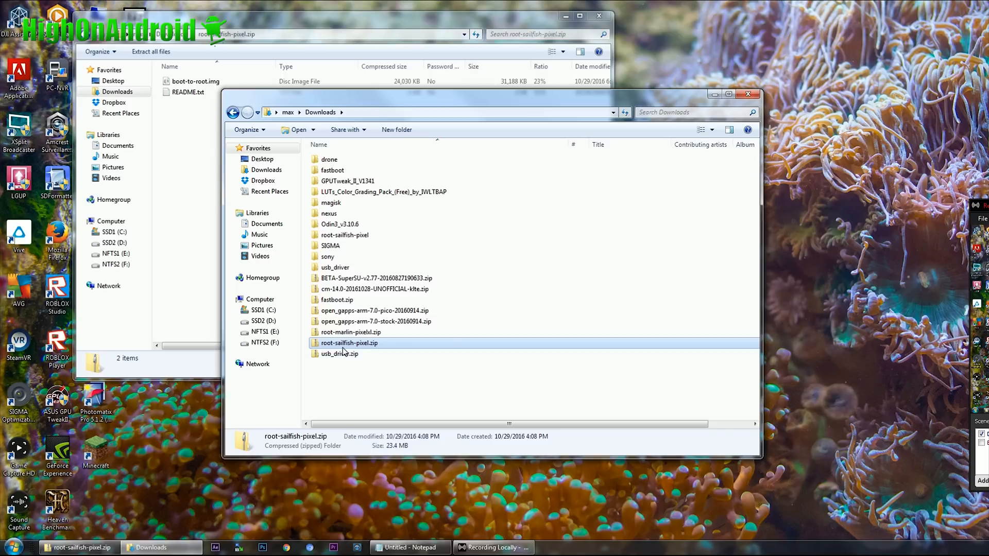
pyautogui.moveTo(344, 347)
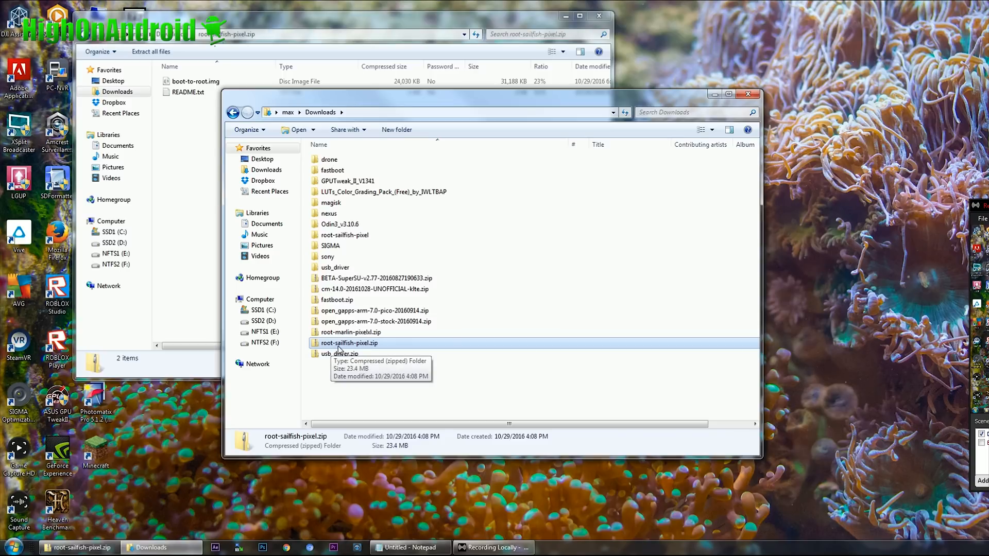
pyautogui.moveTo(368, 349)
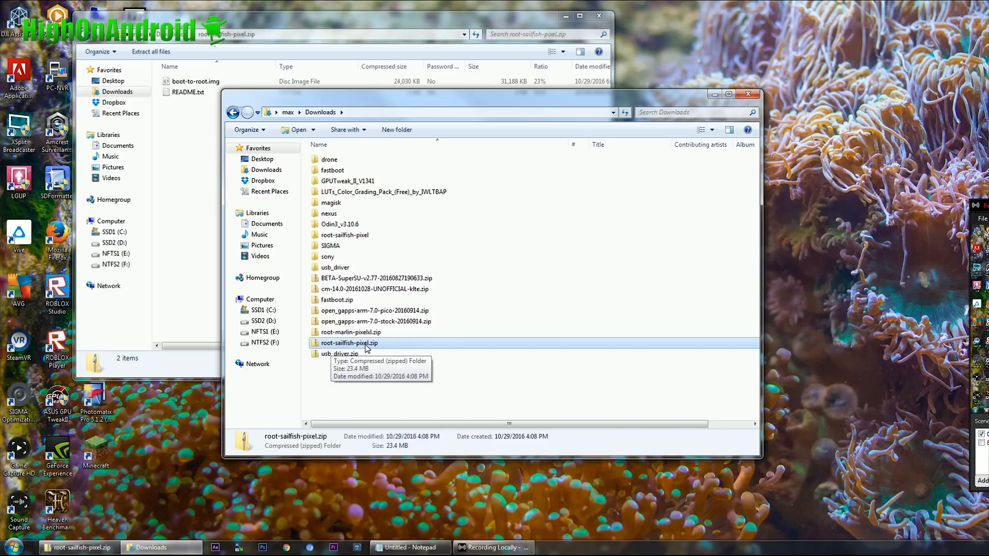
pyautogui.click(350, 332)
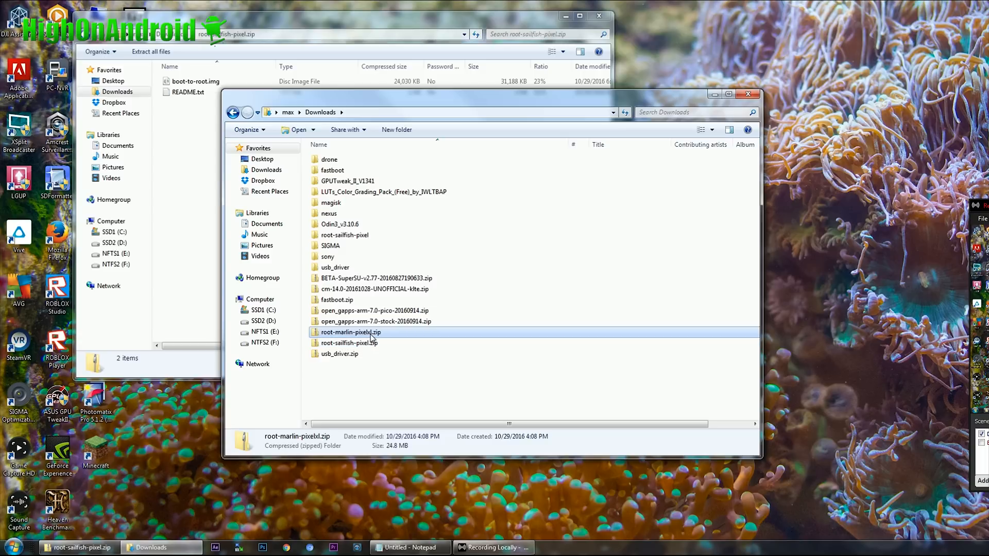
pyautogui.moveTo(359, 341)
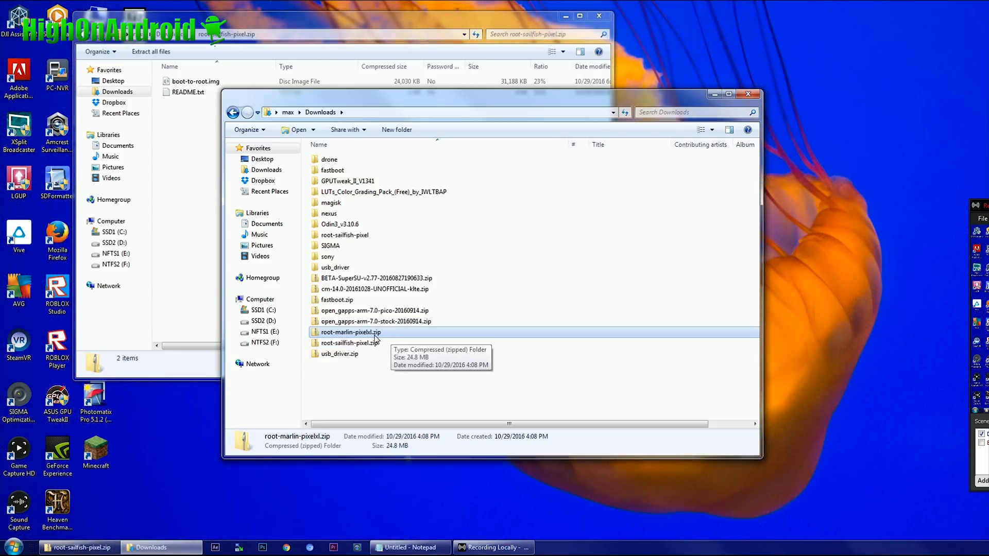
# Copy boot-to-root.img from the extracted root-sailfish-pixel folder.
pyautogui.click(349, 342)
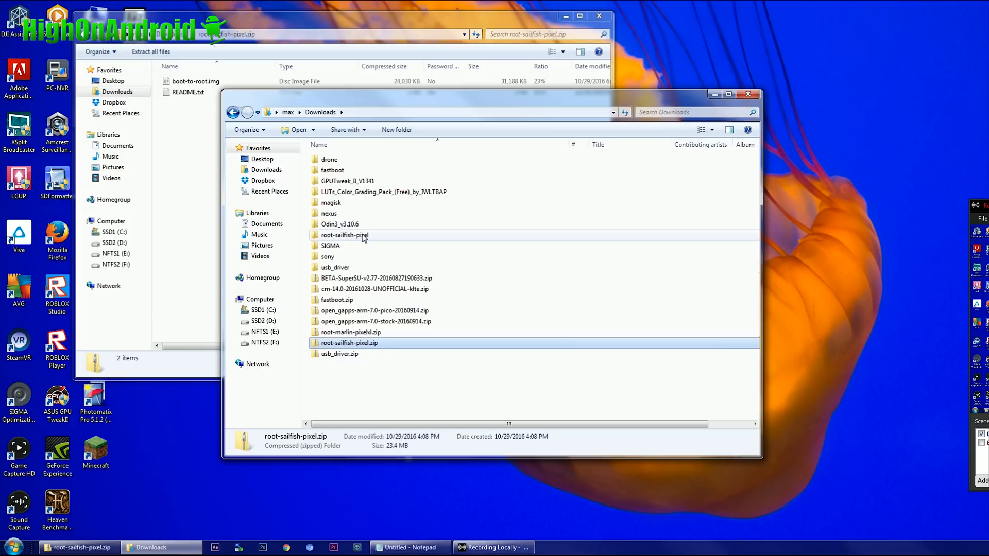
pyautogui.doubleClick(345, 235)
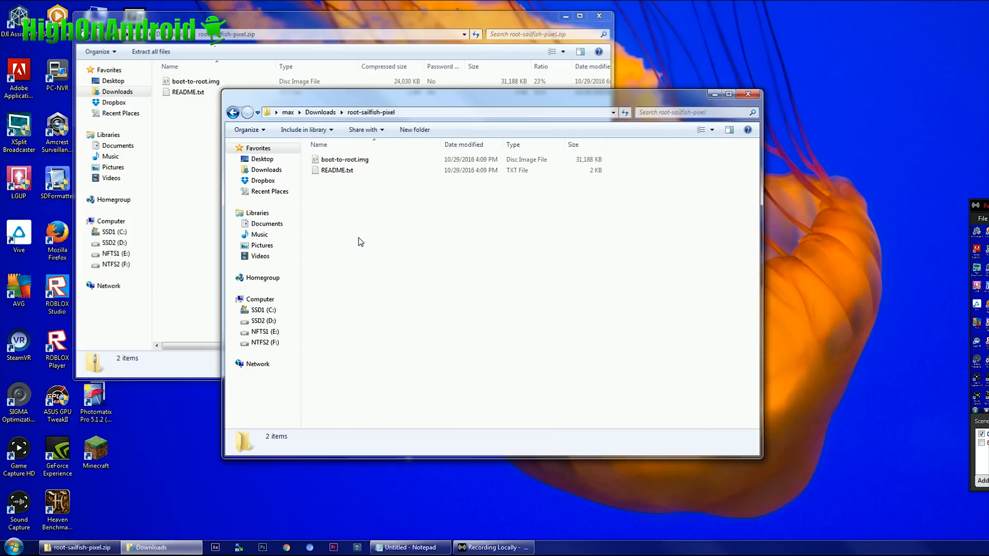
pyautogui.rightClick(344, 159)
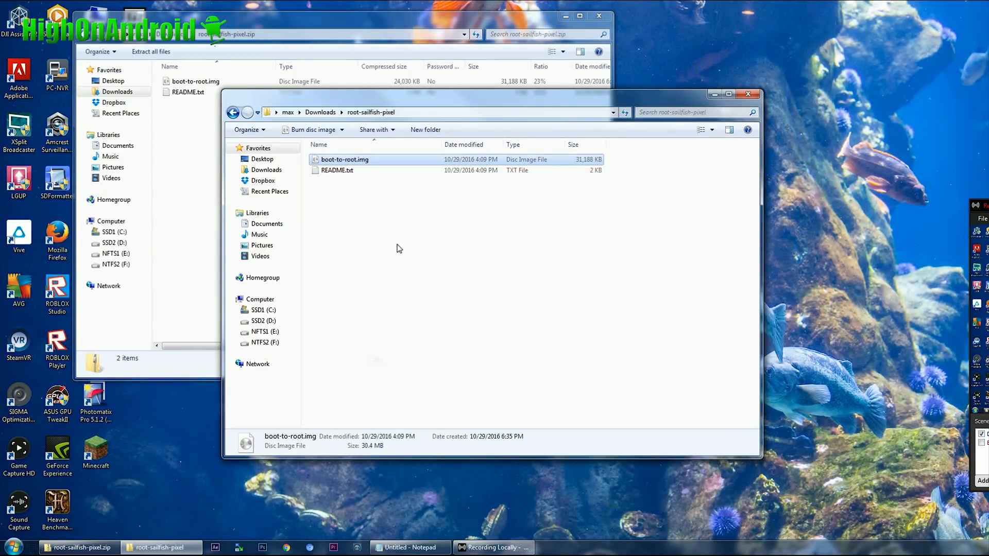
# Paste boot-to-root.img into the Downloads\fastboot folder.
pyautogui.click(319, 112)
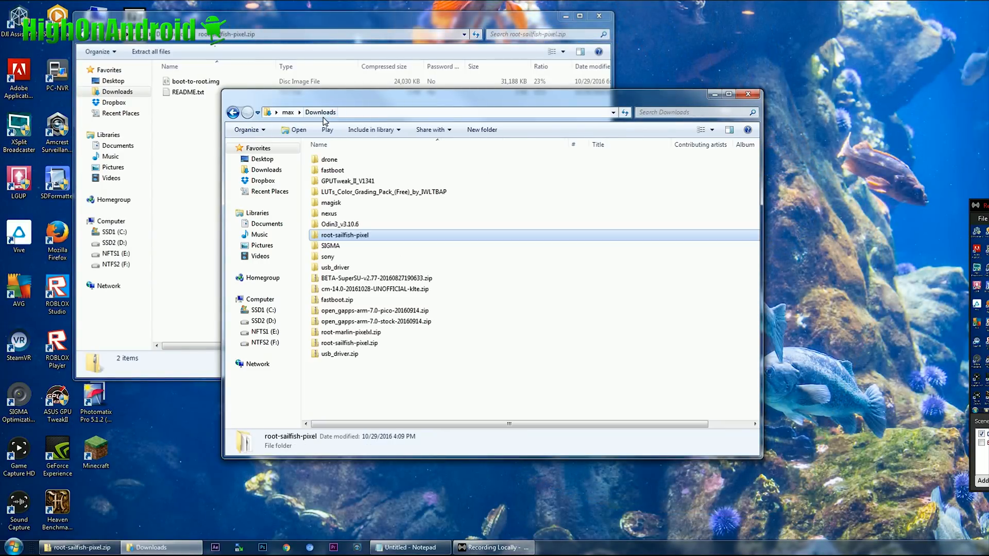
pyautogui.doubleClick(333, 170)
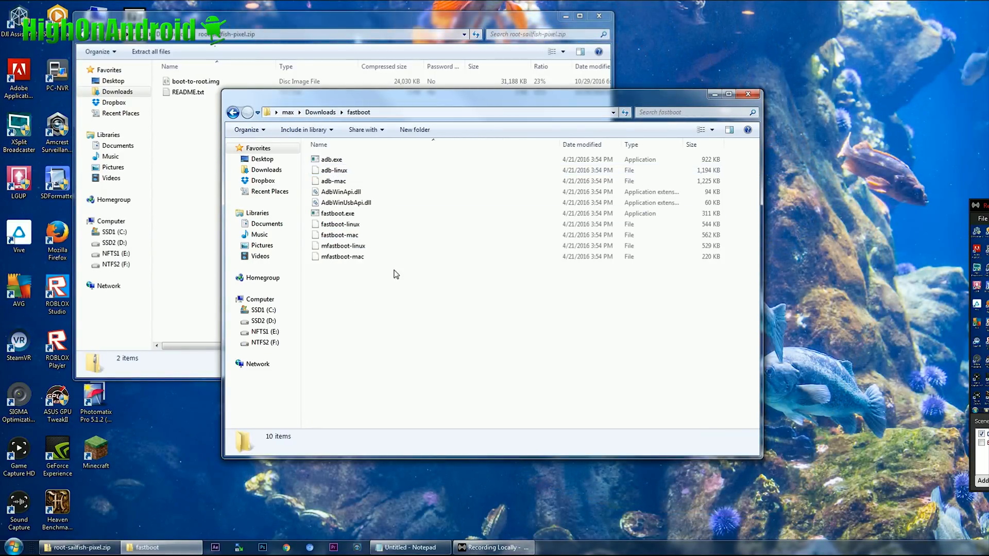
pyautogui.rightClick(394, 274)
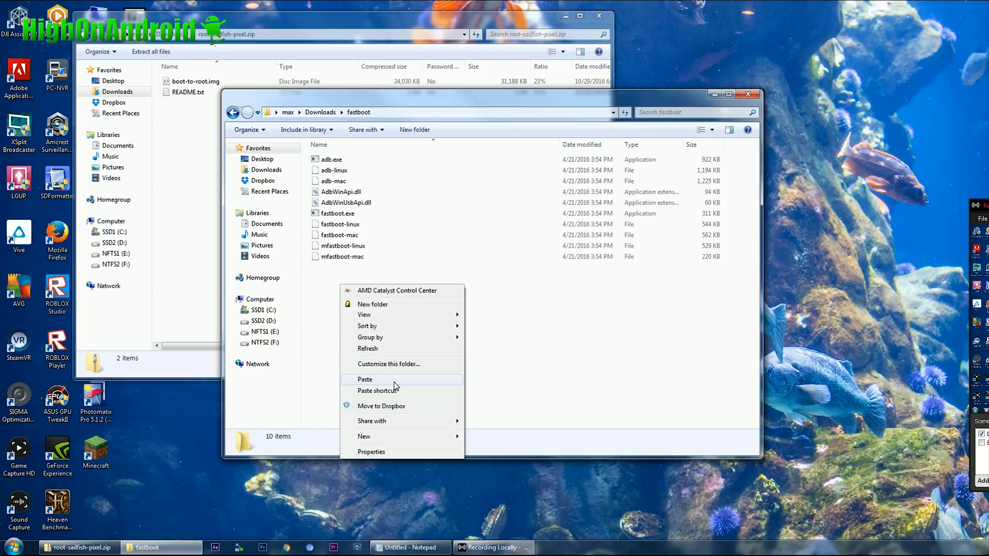
pyautogui.click(365, 379)
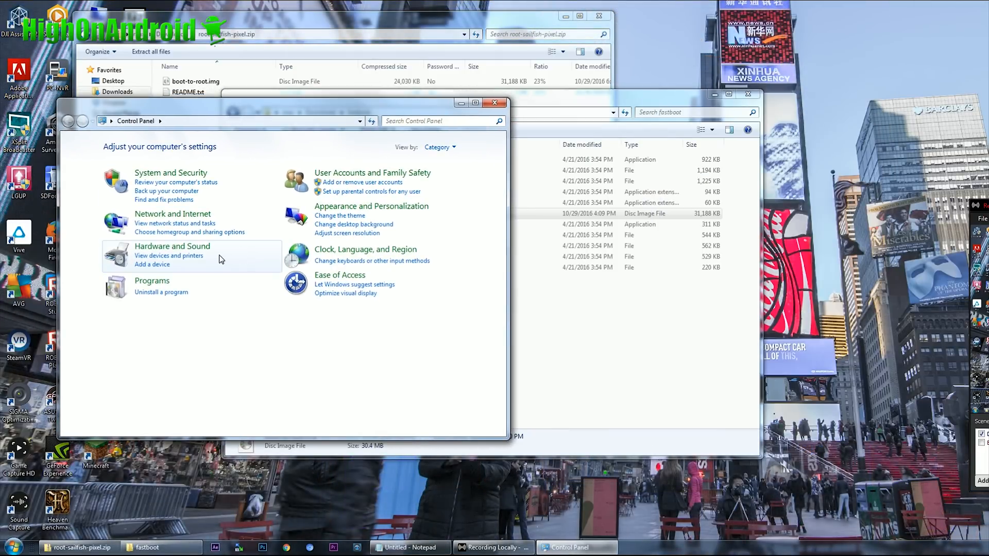
# Open Control Panel's Hardware and Sound settings to reach Device Manager.
pyautogui.click(172, 246)
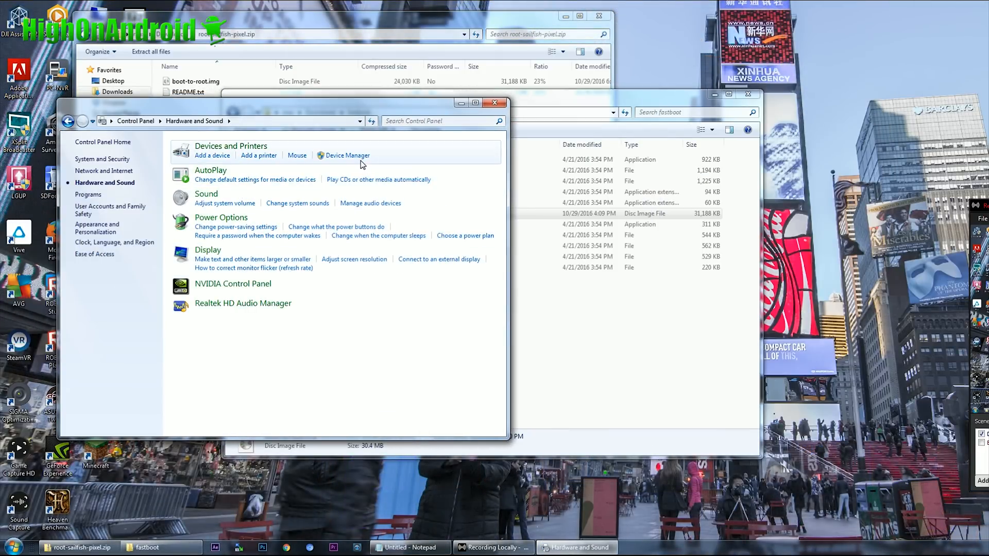
pyautogui.click(347, 156)
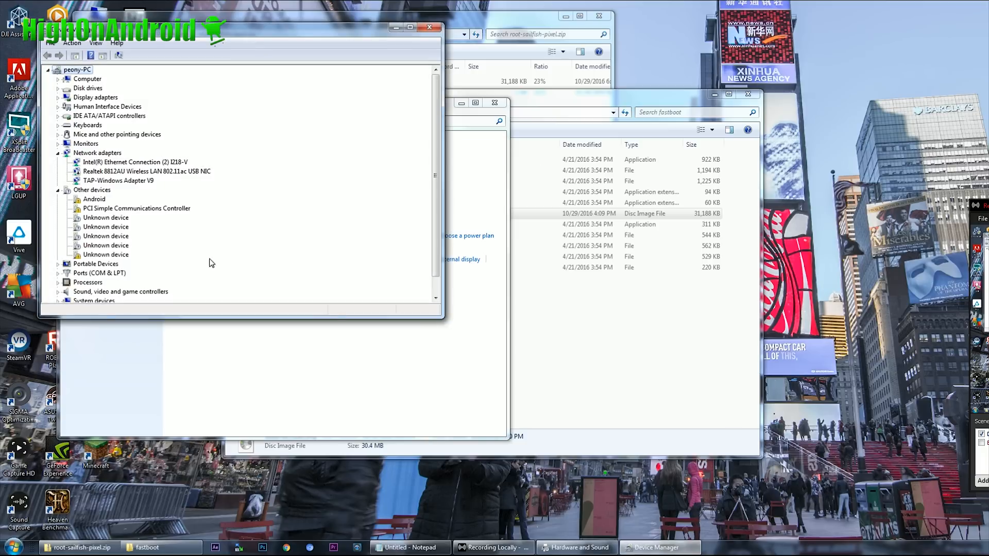
pyautogui.moveTo(97, 206)
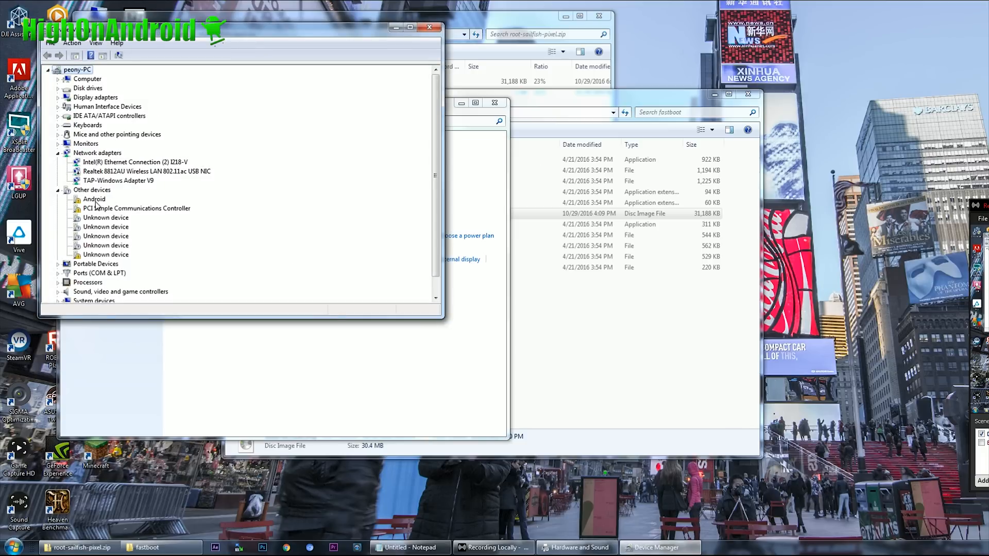
# Open the Android device's Properties under Other devices and start Update Driver.
pyautogui.doubleClick(94, 198)
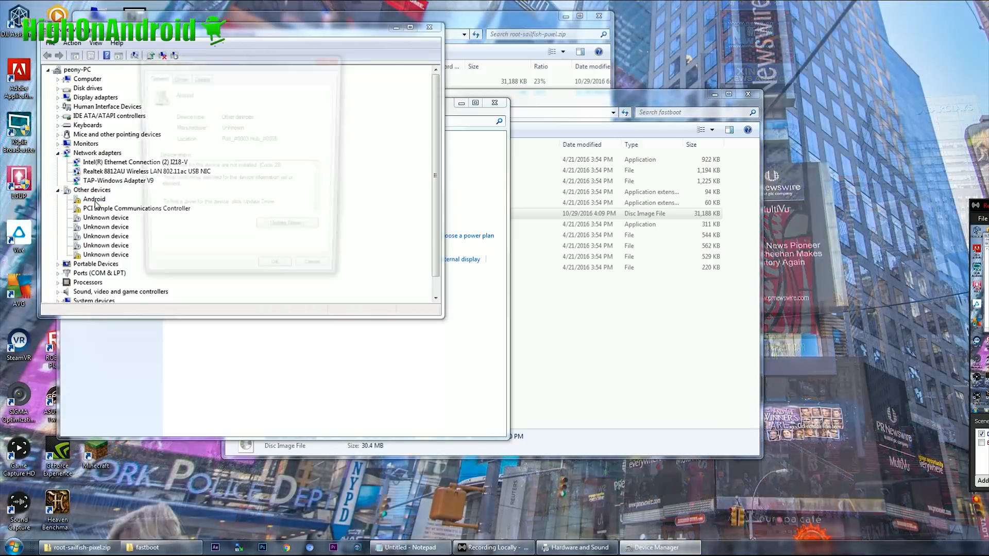
pyautogui.doubleClick(94, 198)
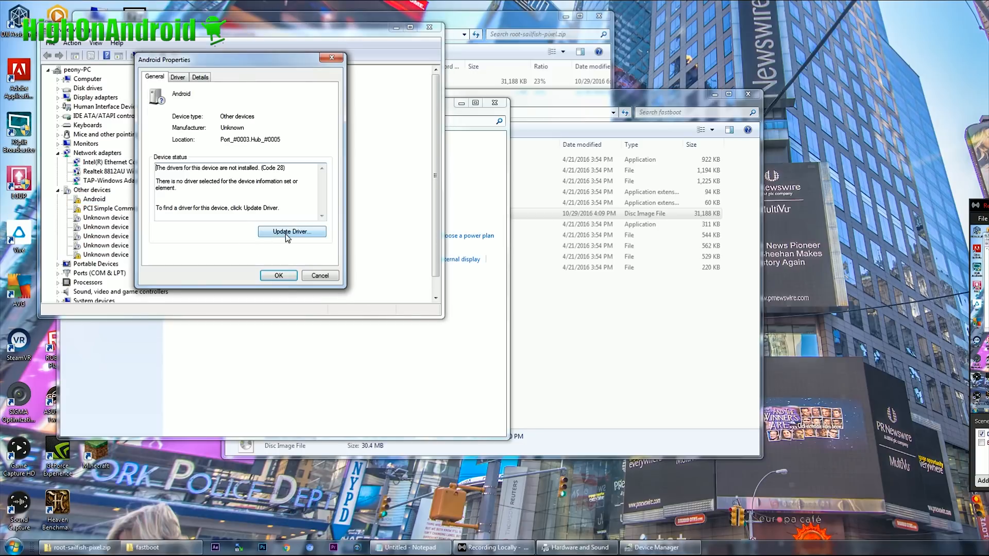
pyautogui.click(292, 231)
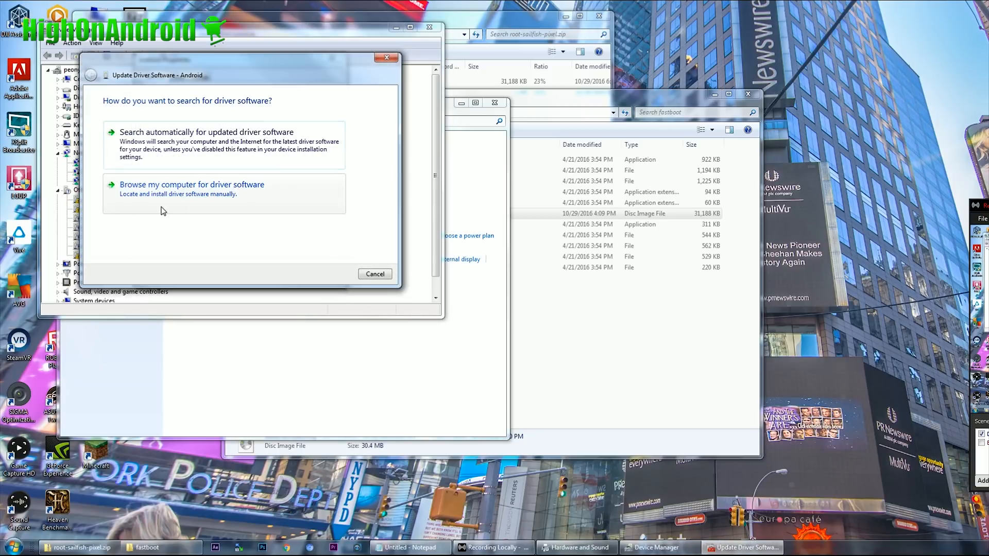
# Choose to browse the computer for the driver with all device types listed.
pyautogui.click(191, 184)
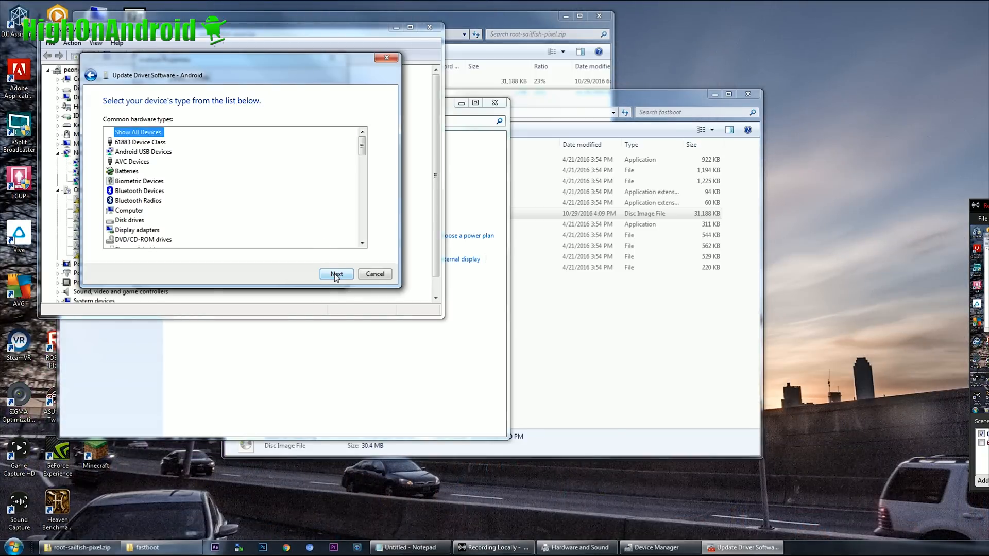
pyautogui.click(336, 275)
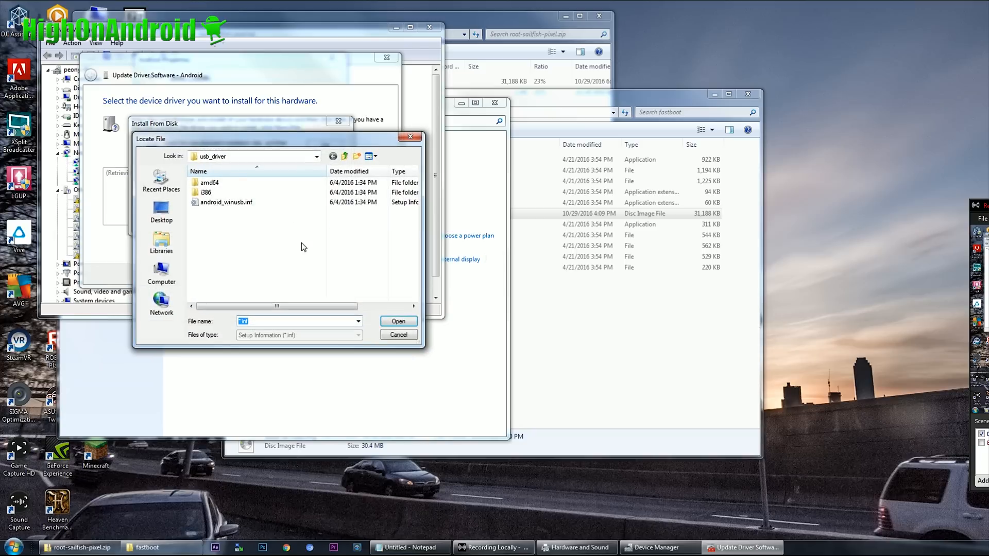
# Load android_winusb.inf from Downloads\usb_driver via Have Disk.
pyautogui.click(344, 155)
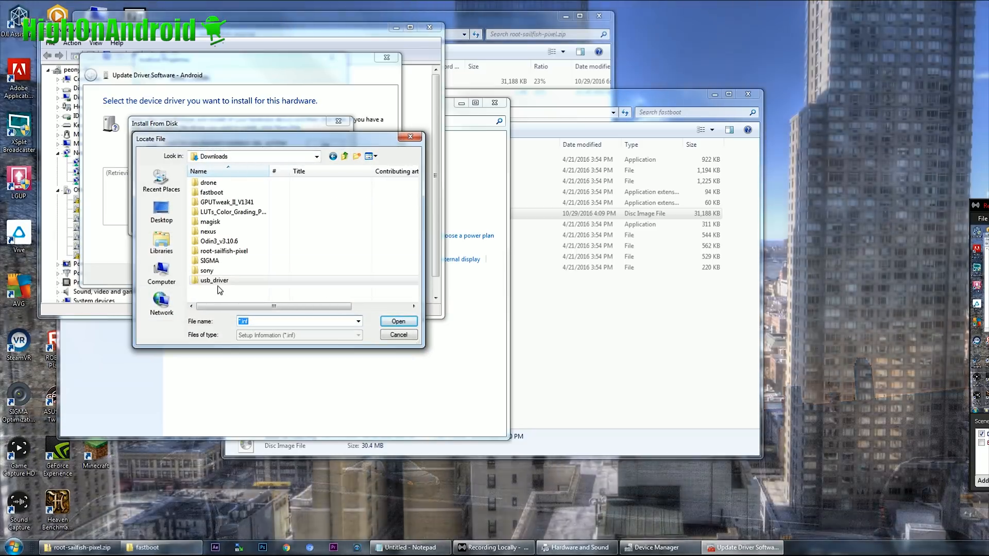
pyautogui.doubleClick(214, 280)
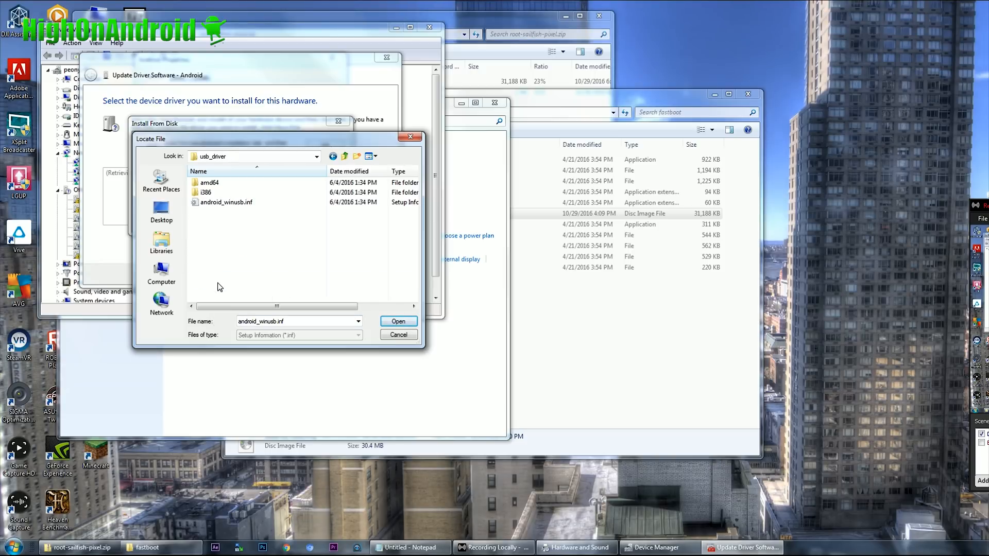
pyautogui.click(226, 201)
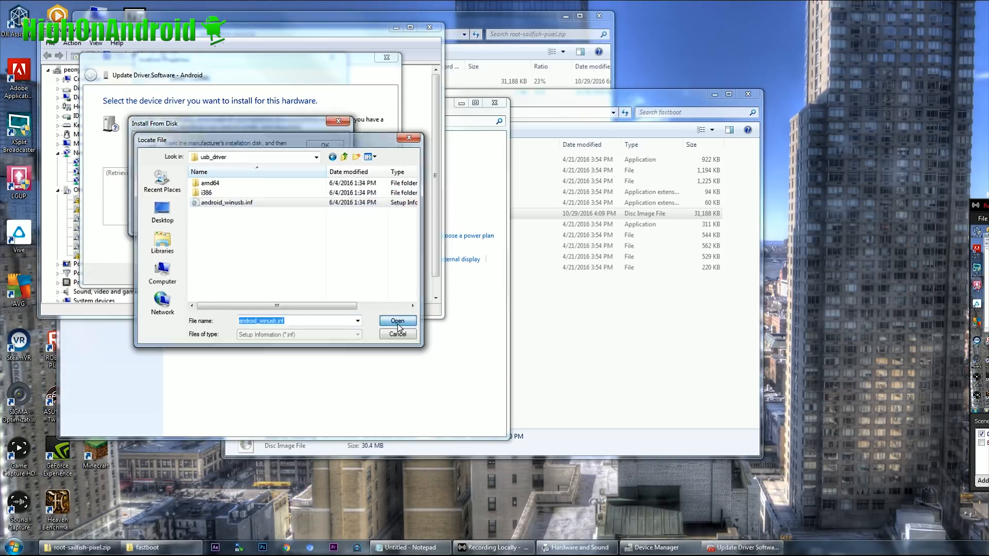
pyautogui.click(397, 321)
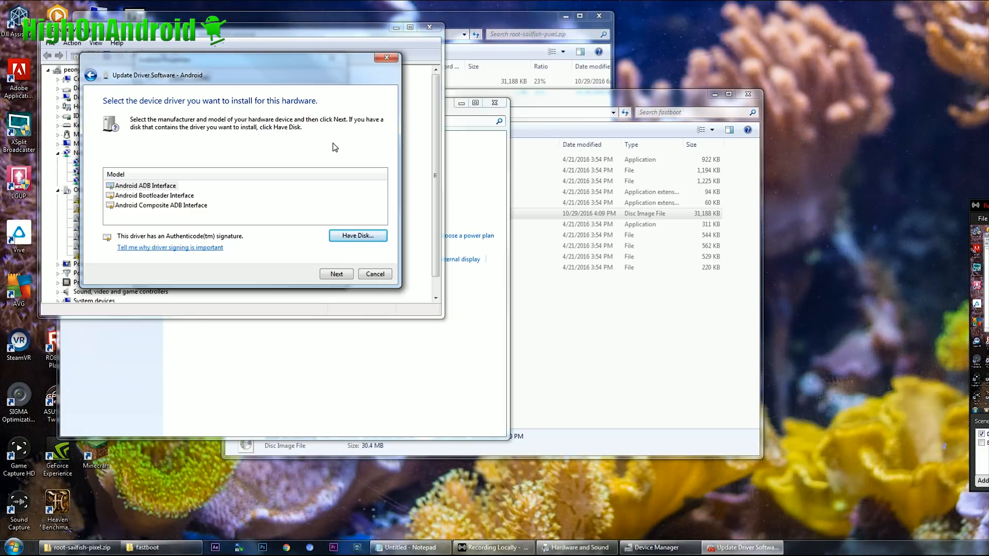
pyautogui.moveTo(306, 194)
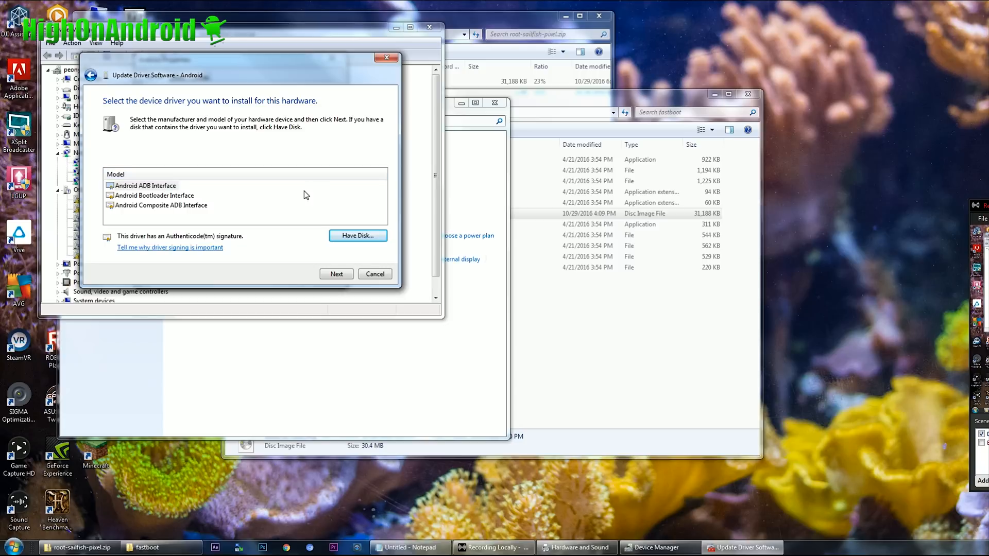
# Install the Android ADB Interface model, confirming the unverified-driver warning, and close the dialogs.
pyautogui.click(145, 186)
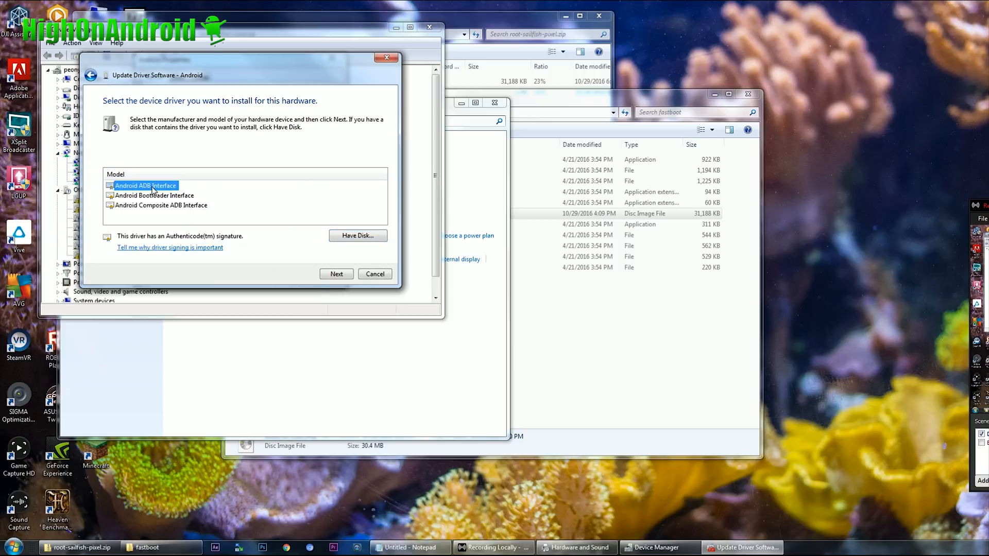
pyautogui.click(336, 274)
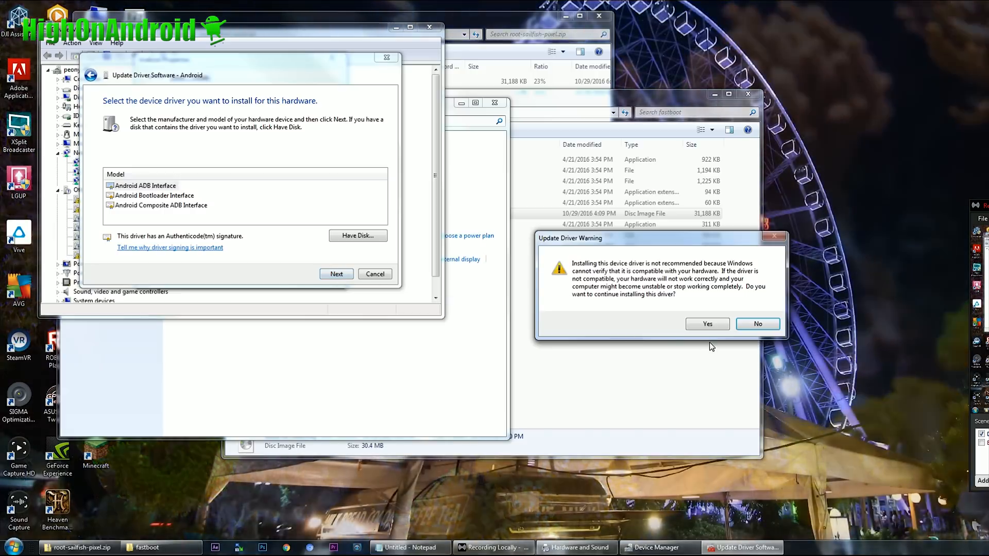
pyautogui.click(706, 324)
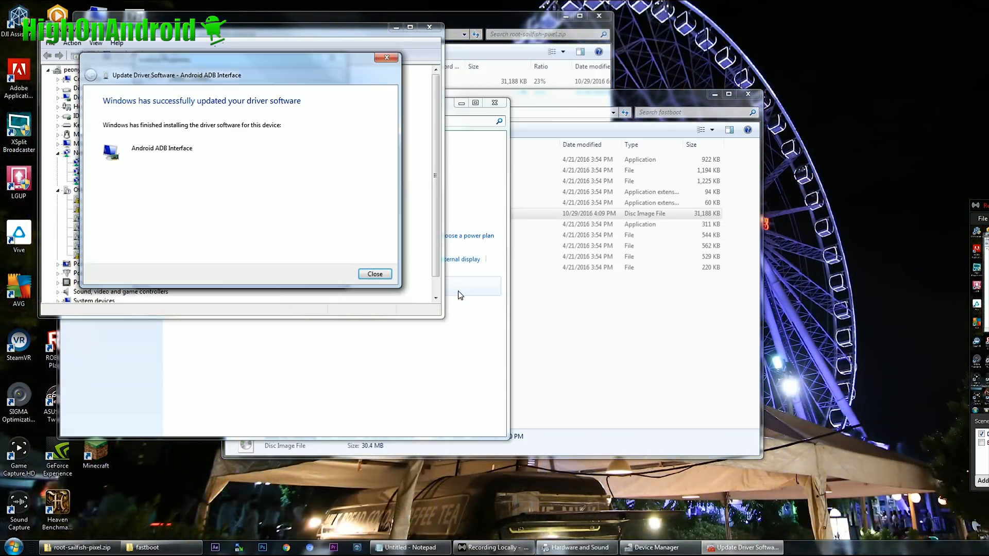
pyautogui.click(374, 274)
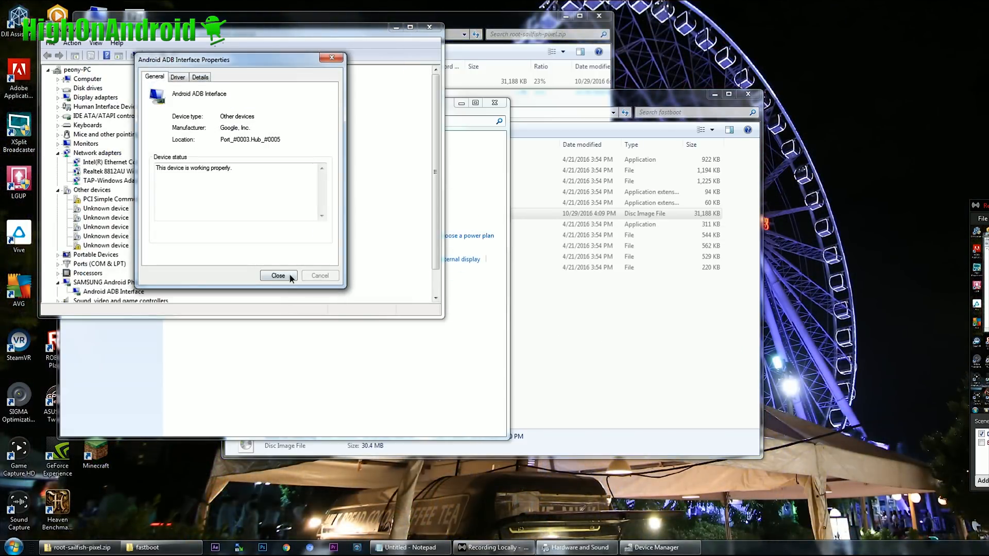
pyautogui.click(277, 276)
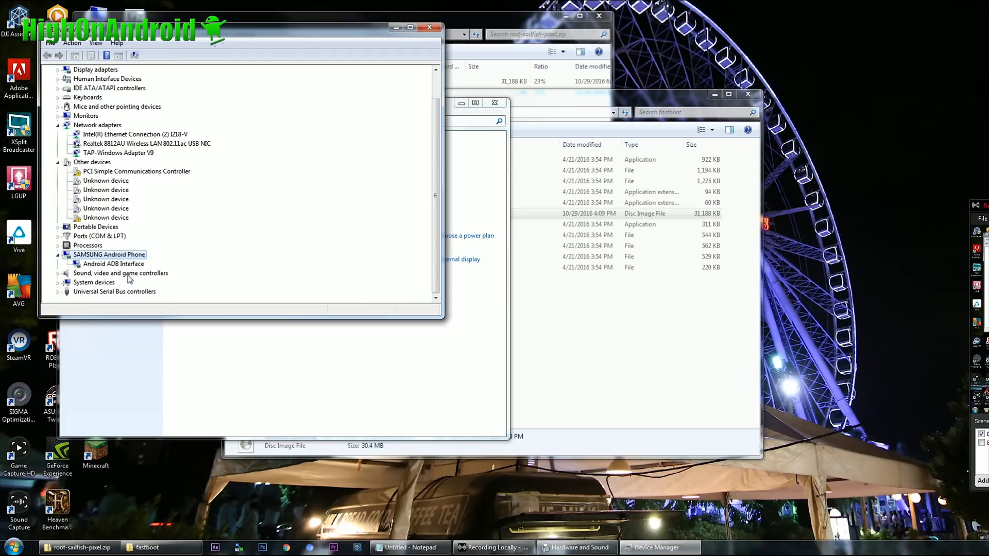
# Close Device Manager and bring the fastboot Explorer window forward.
pyautogui.click(113, 263)
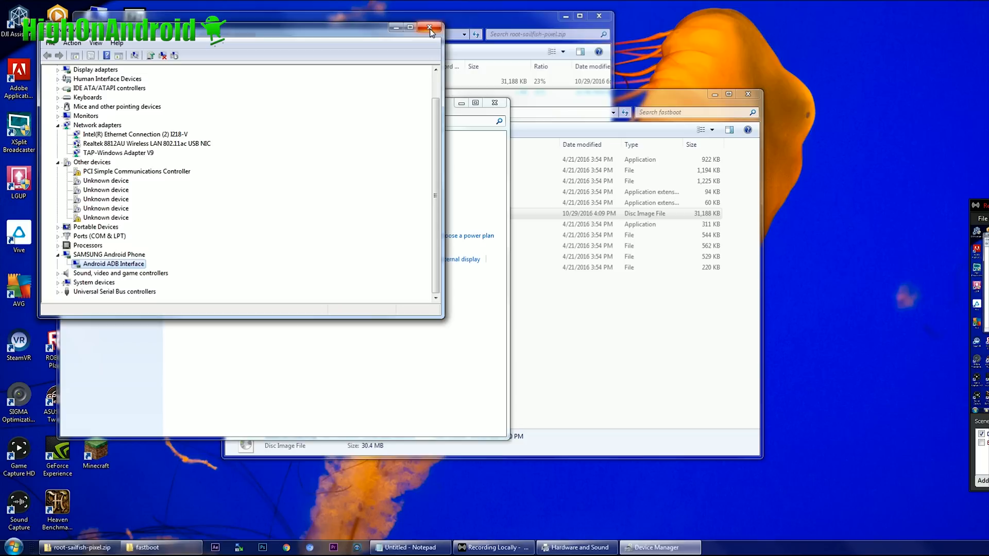
pyautogui.moveTo(431, 28)
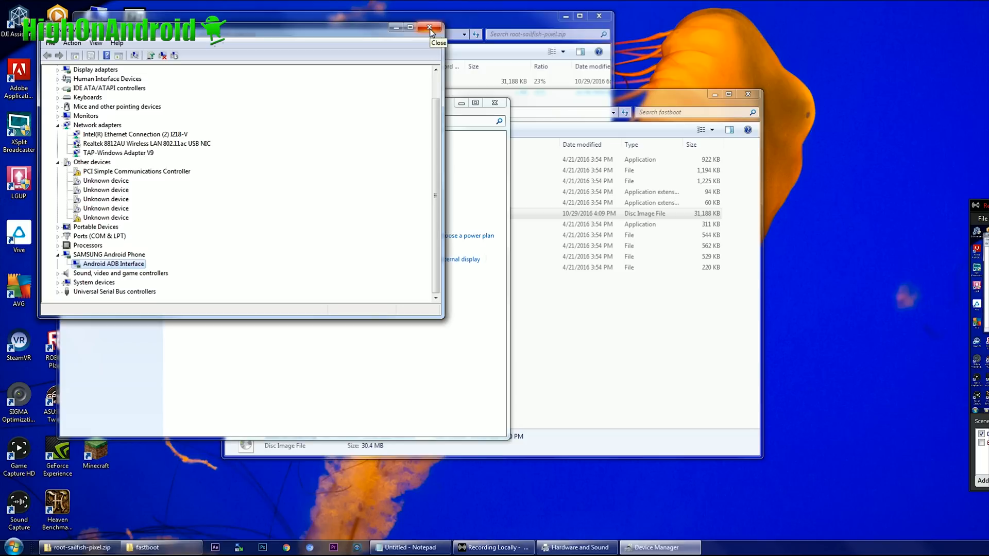
pyautogui.click(431, 30)
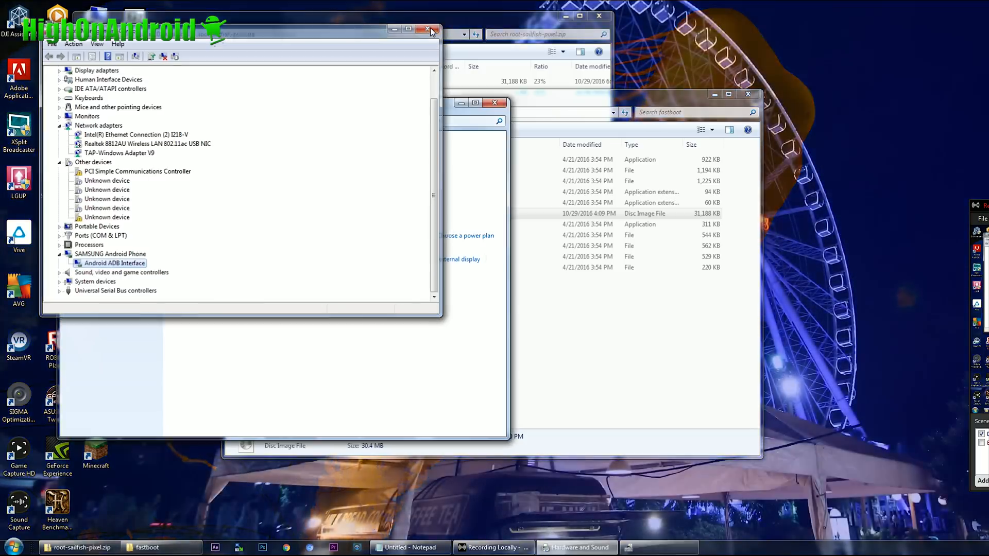
pyautogui.click(431, 29)
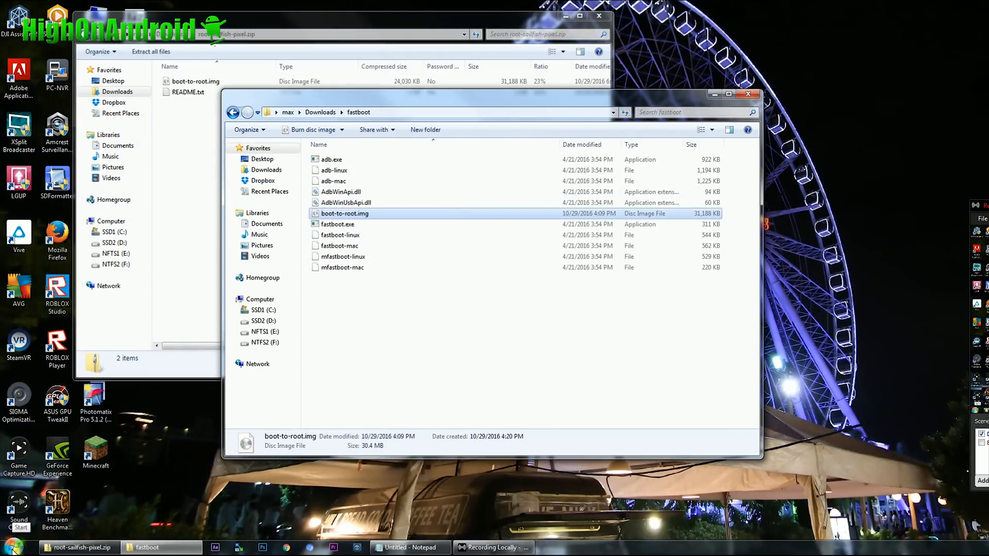
# Launch cmd.exe from the Start menu.
pyautogui.click(13, 546)
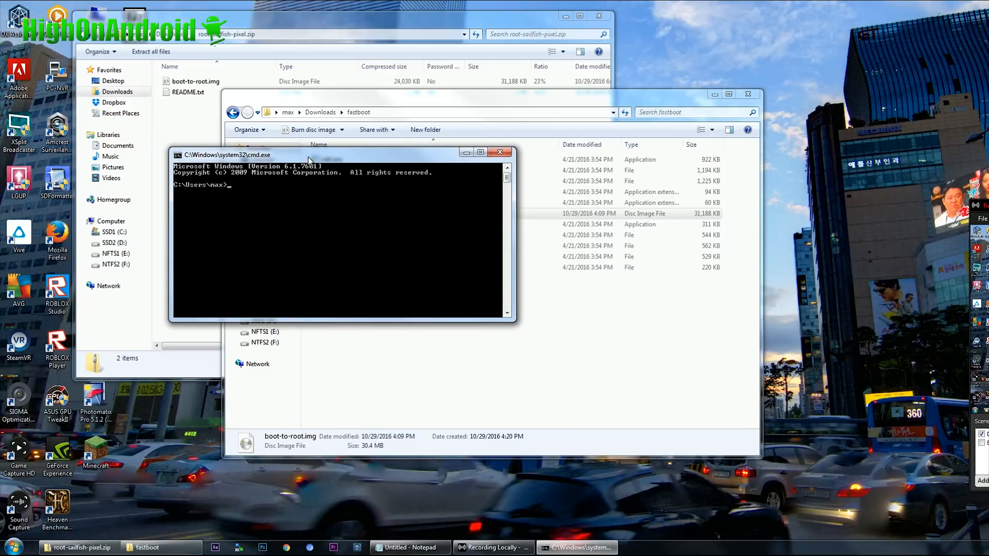
pyautogui.moveTo(230, 161)
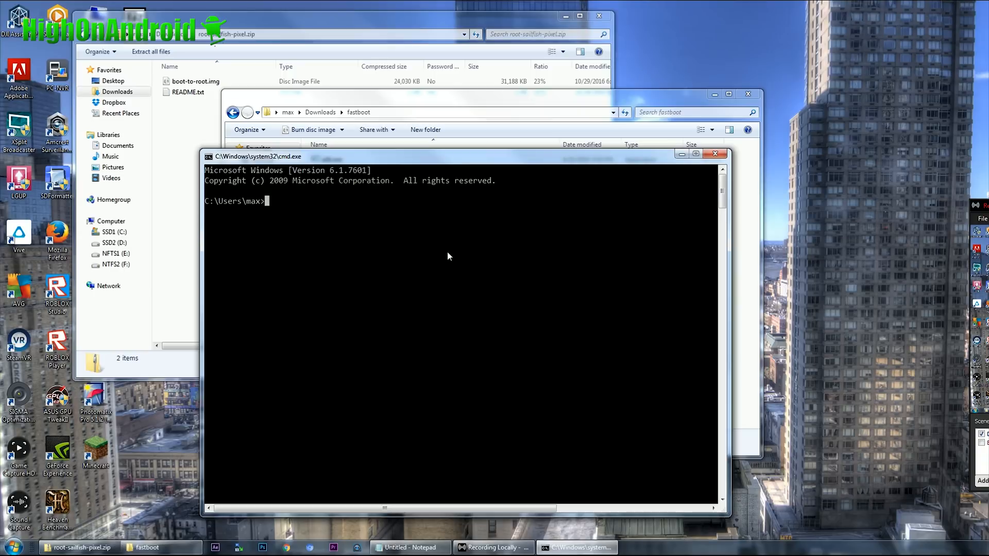
# Change into Downloads\fastboot and begin typing 'fastboot flash'.
pyautogui.write('cd')
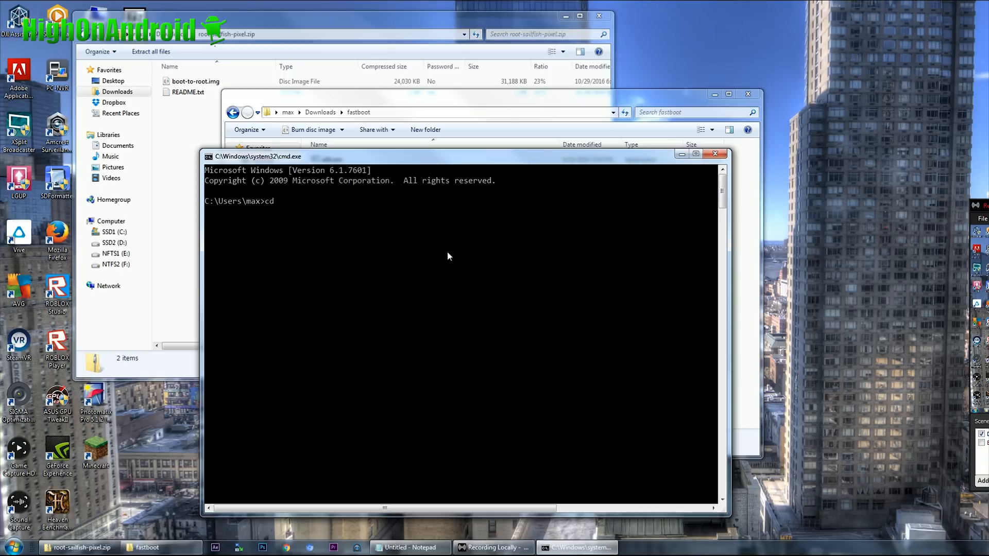
pyautogui.write('Downloads')
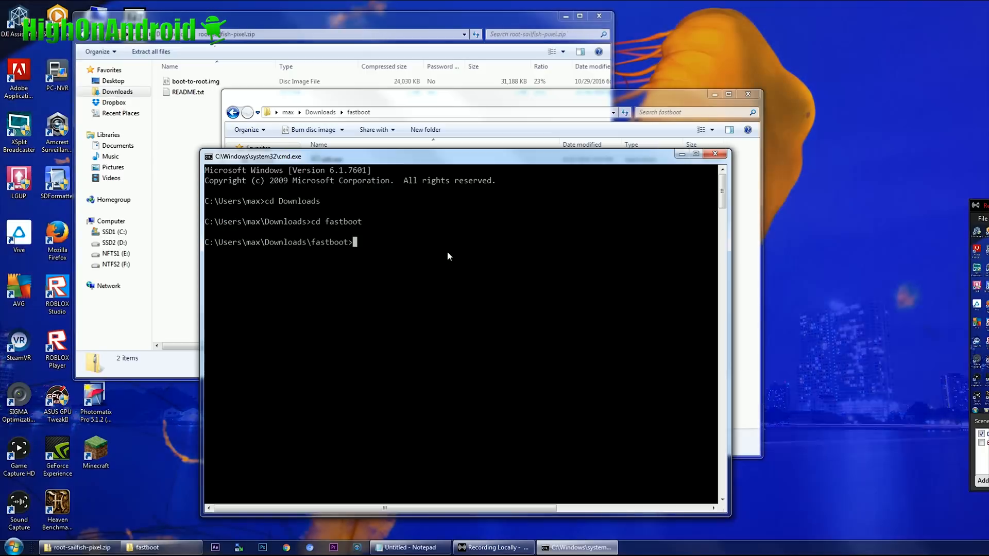
pyautogui.moveTo(299, 234)
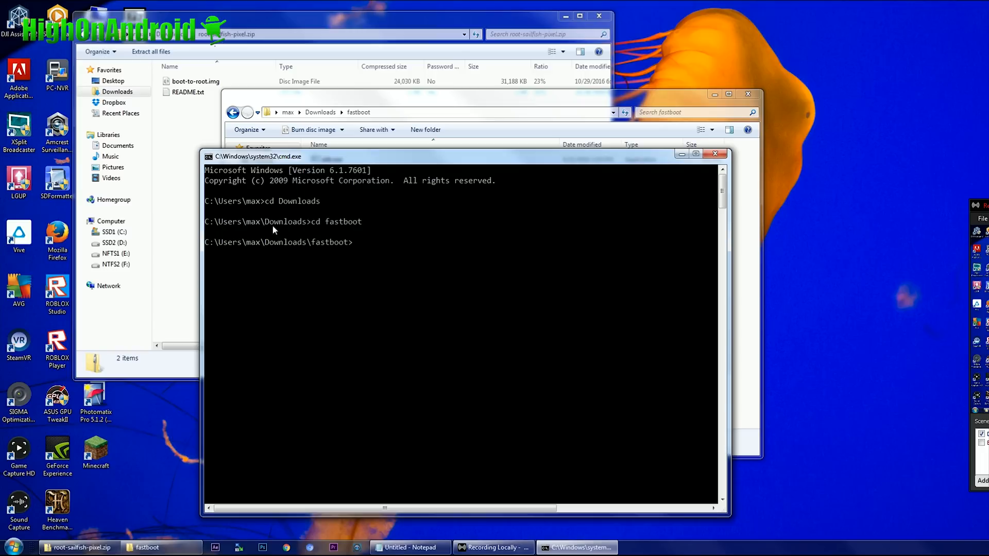
pyautogui.moveTo(302, 201)
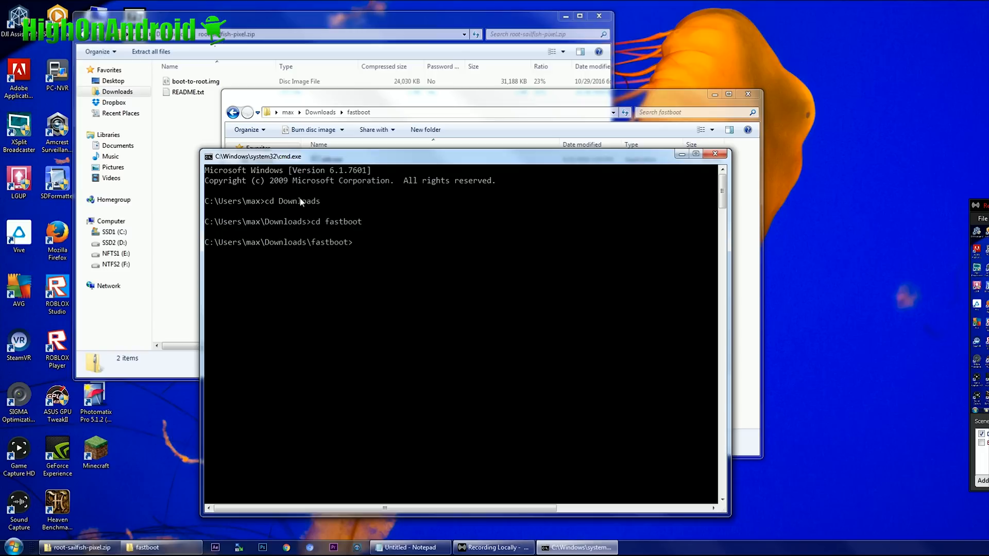
pyautogui.moveTo(386, 211)
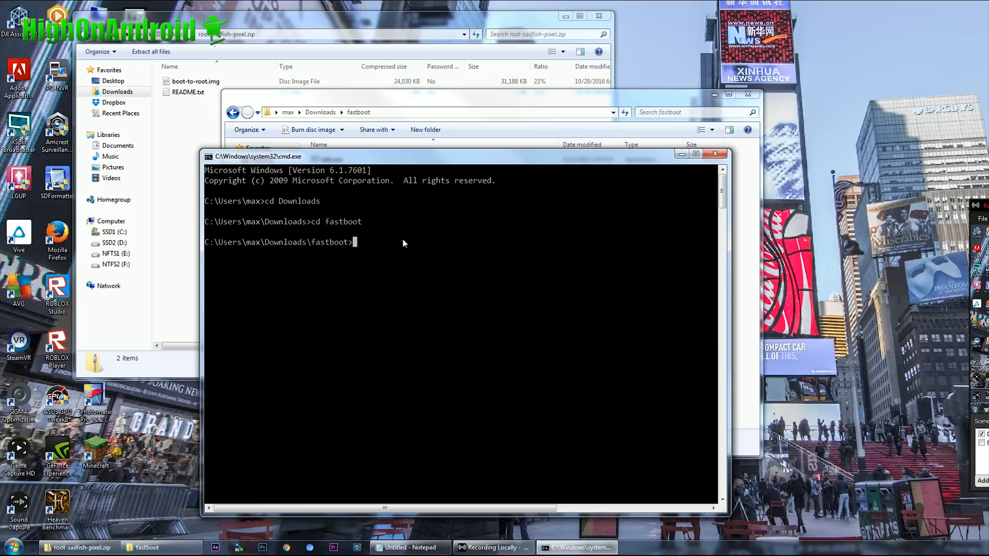
pyautogui.write('fastboot flash')
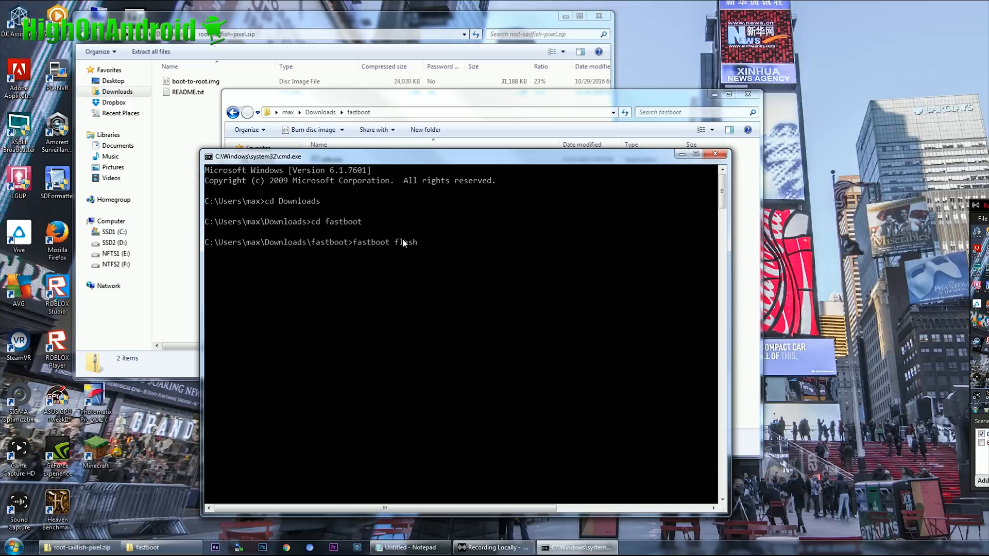